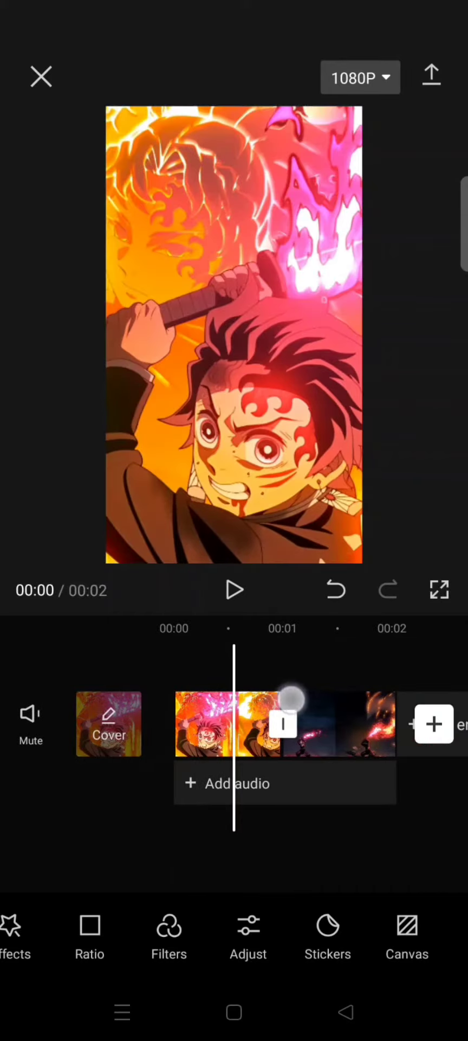
- Place a Bubble Blur transition from the Blur category between the two anime clips
left_click(282, 723)
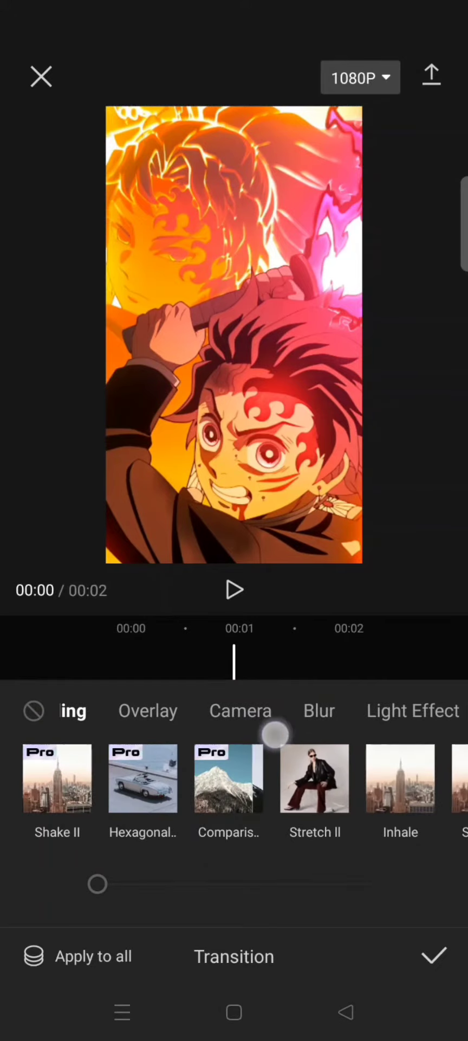
left_click(320, 710)
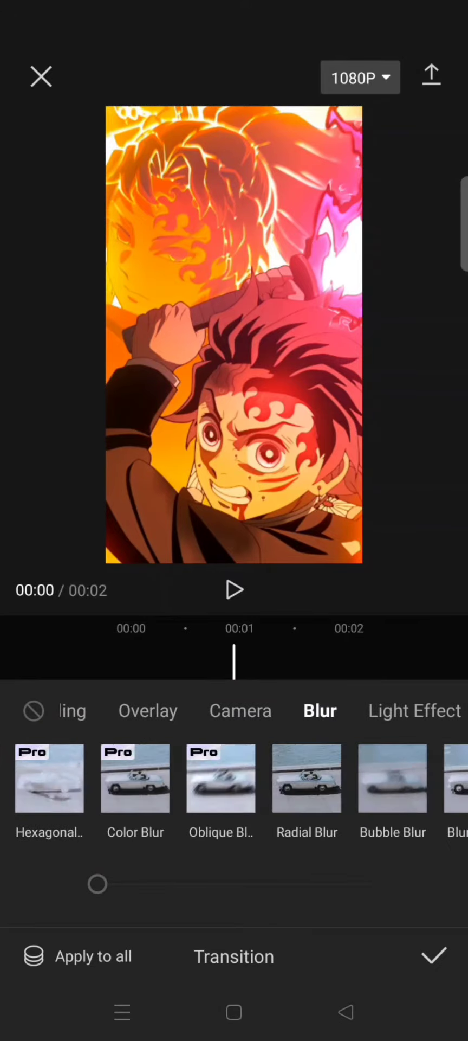
scroll("left", 3)
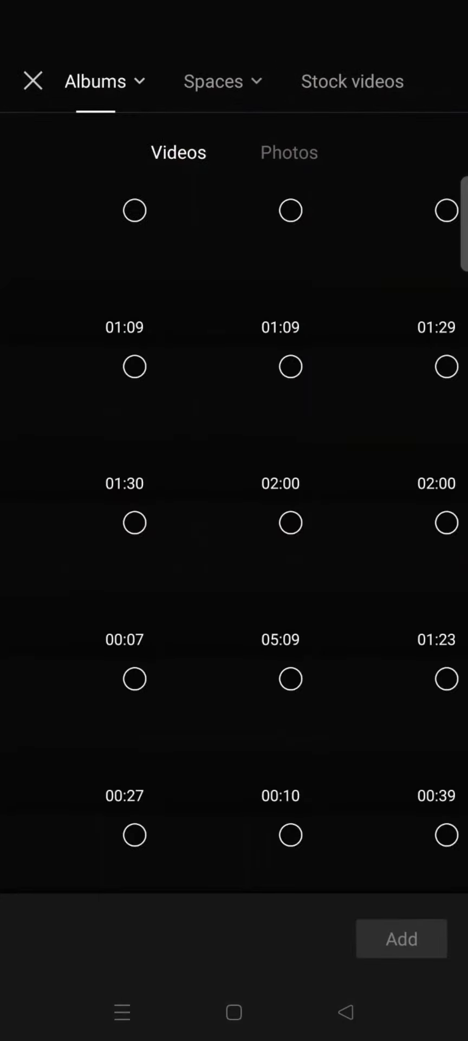
- Add the plain white clip from Stock videos as an overlay
left_click(359, 81)
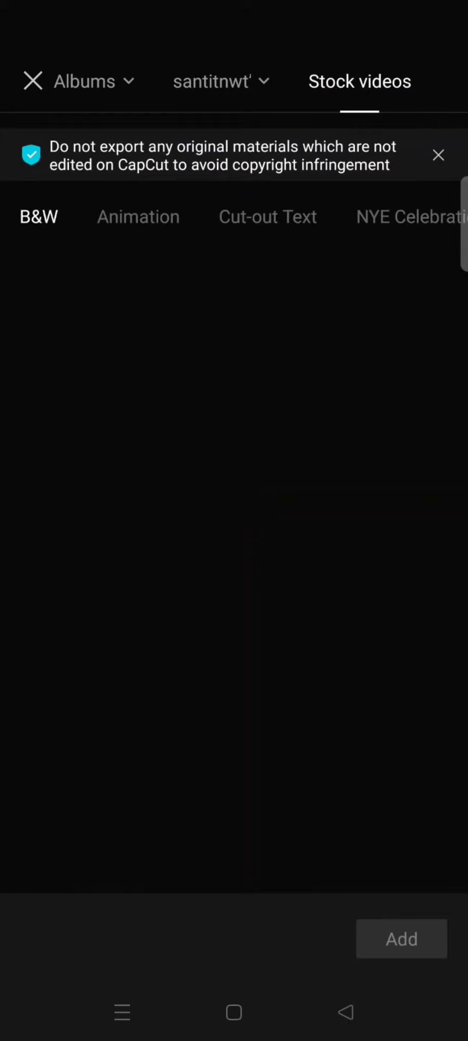
left_click(77, 329)
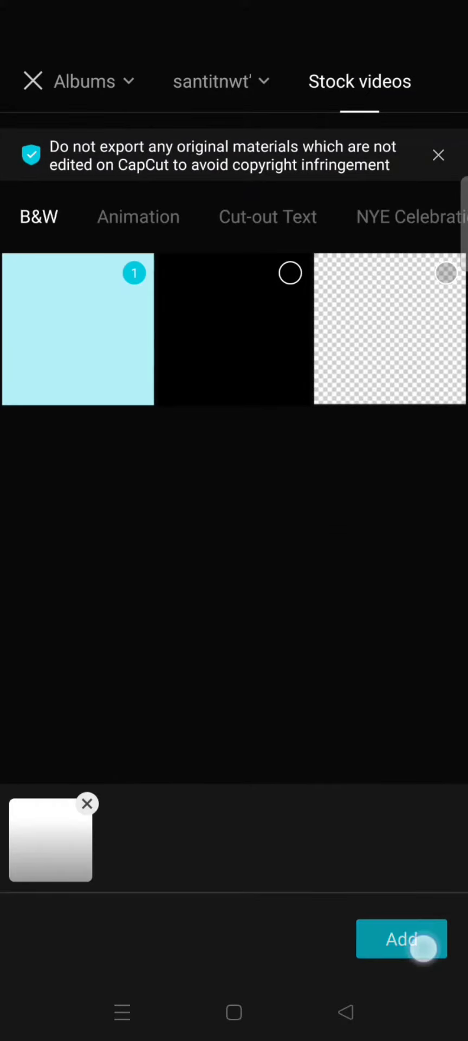
left_click(402, 938)
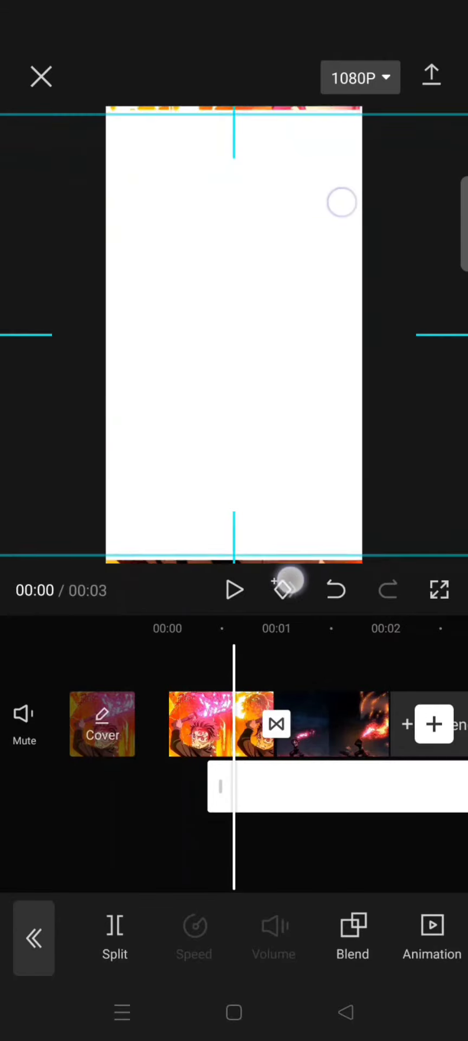
- Trim the white overlay to 0.7 seconds spanning the clip join
left_click(352, 936)
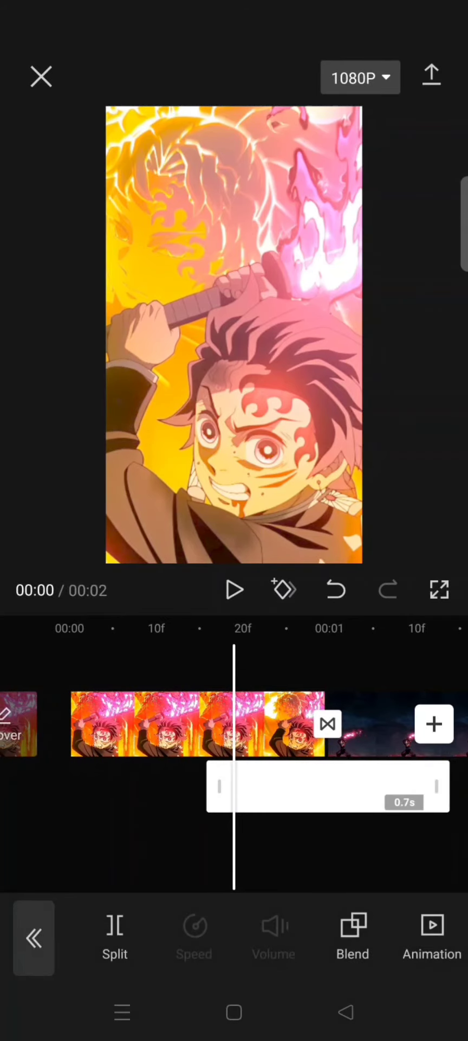
- Set the overlay to Soft blend at 0 opacity with a keyframe at the join
left_click(352, 936)
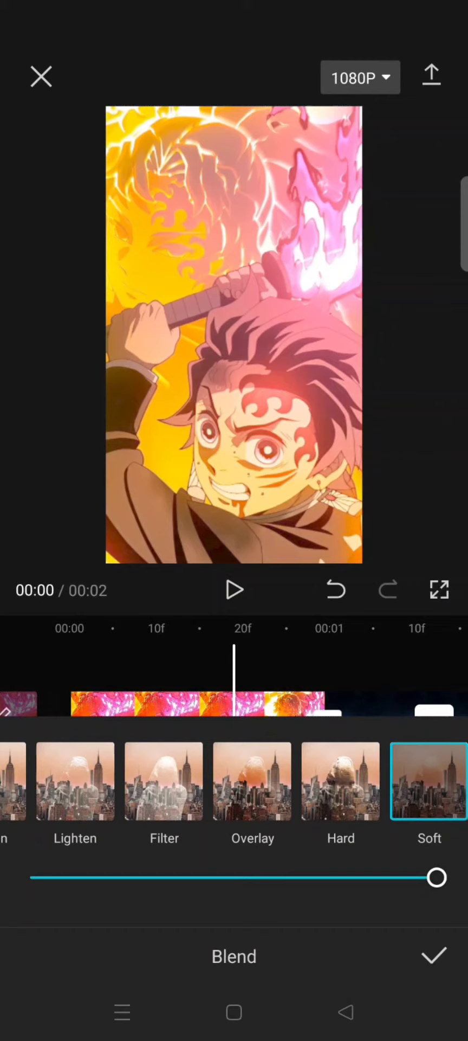
left_click_drag(436, 877, 31, 877)
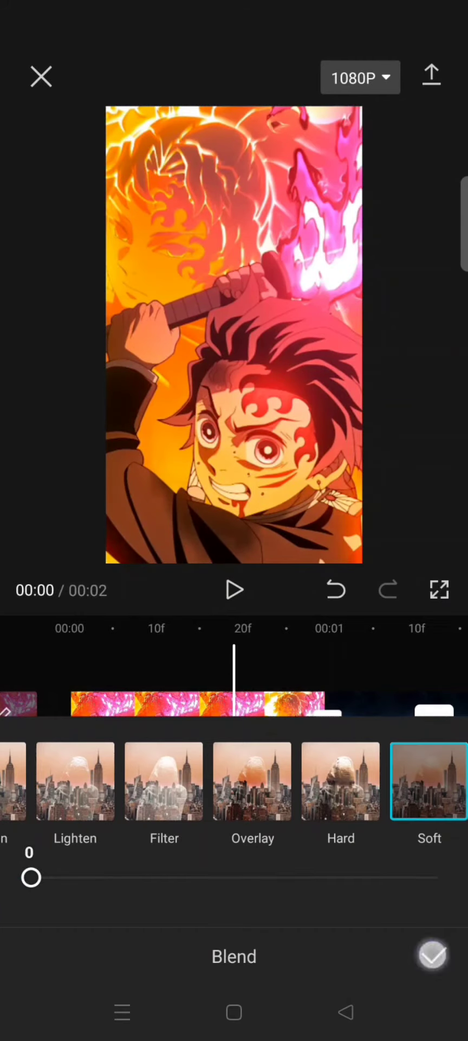
left_click(432, 956)
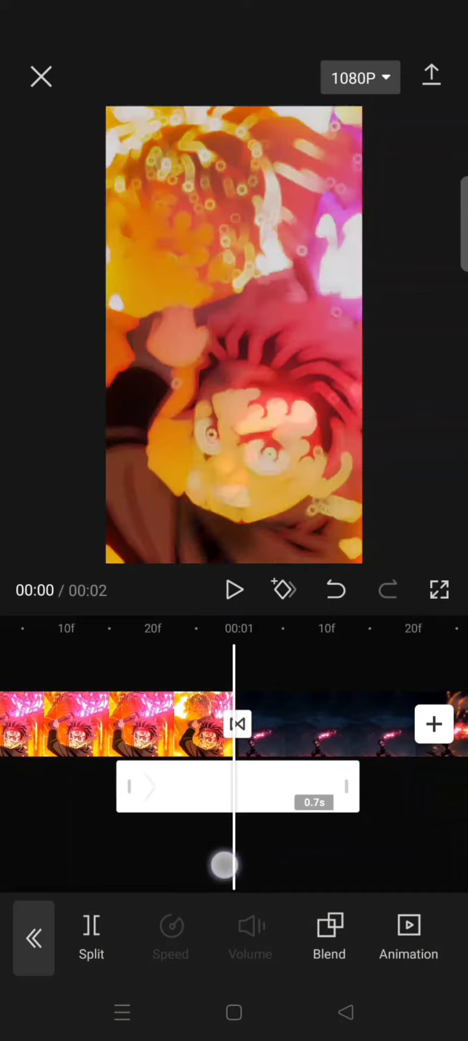
left_click(283, 589)
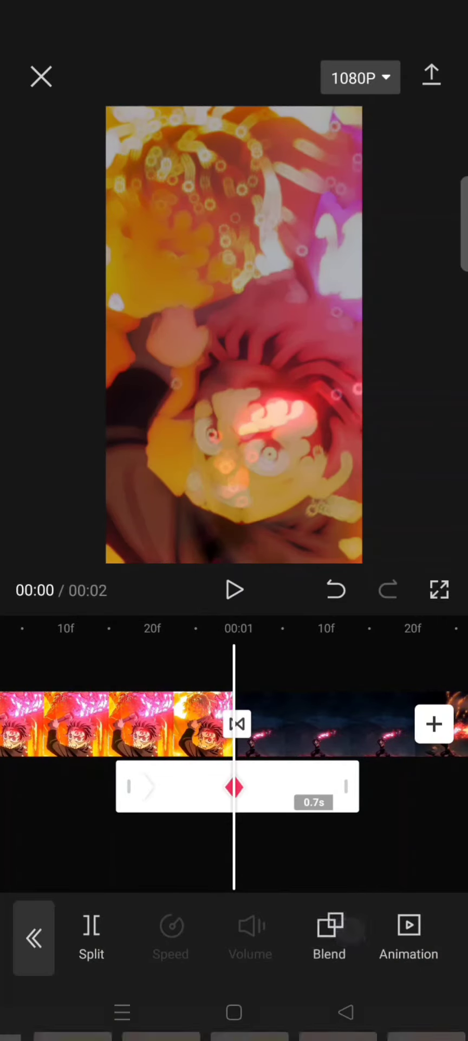
left_click(329, 936)
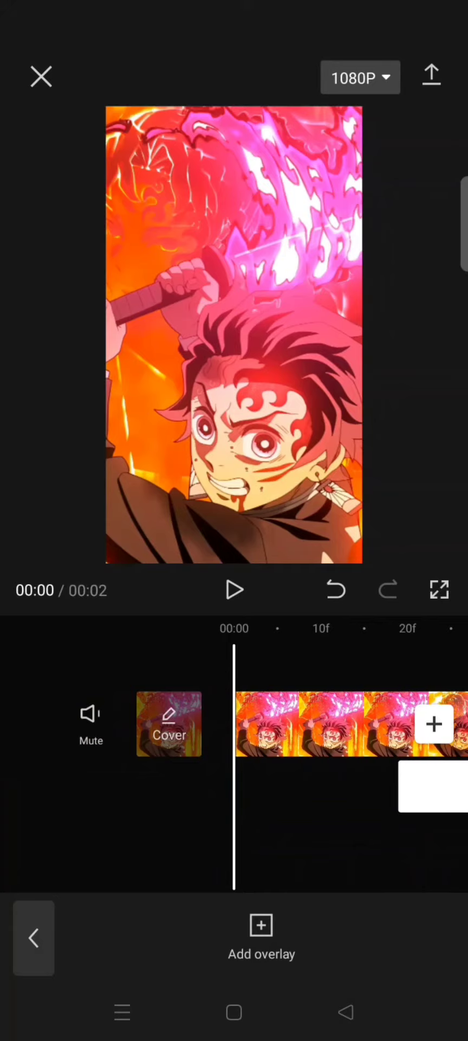
left_click(235, 590)
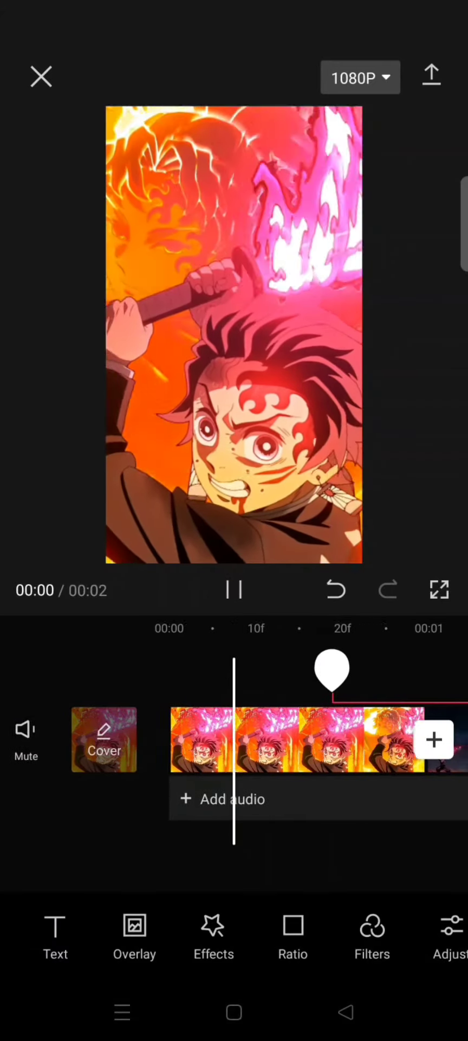
left_click(233, 589)
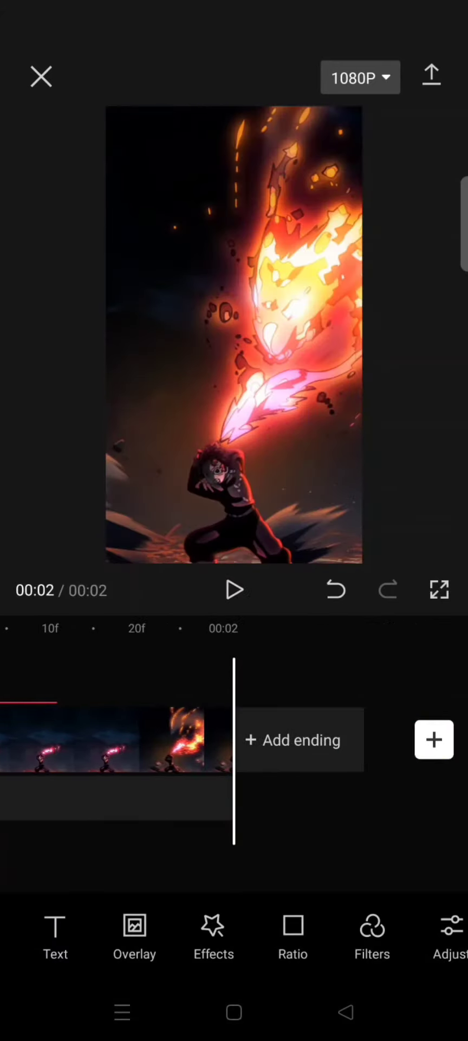
left_click(234, 589)
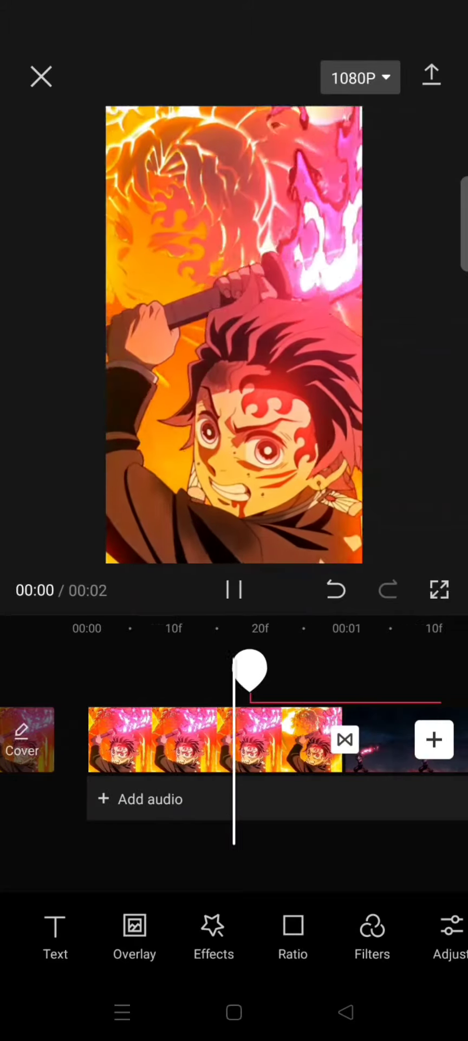
left_click(234, 590)
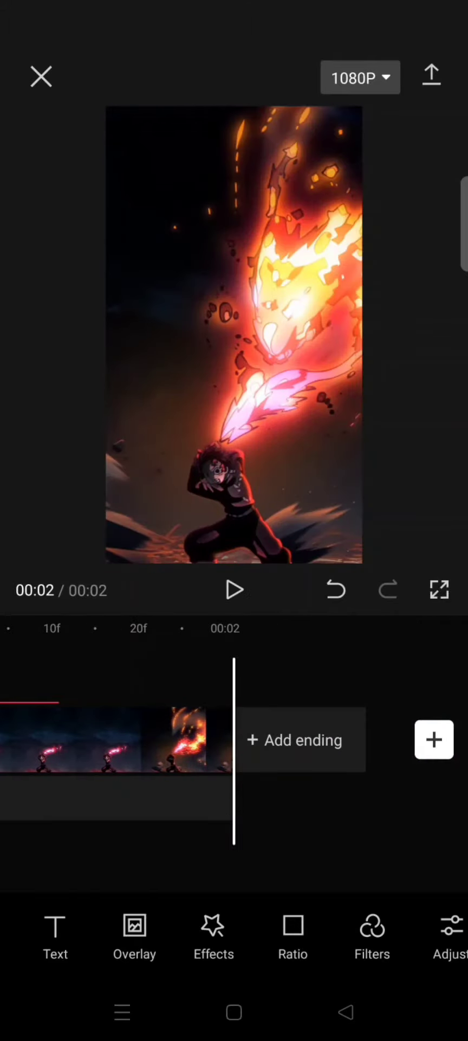